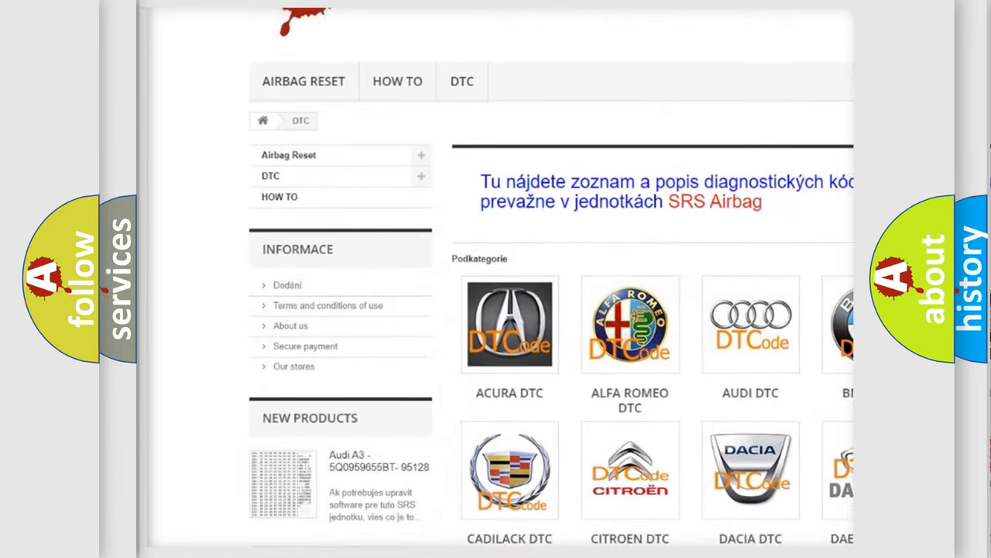
pyautogui.scroll(-3)
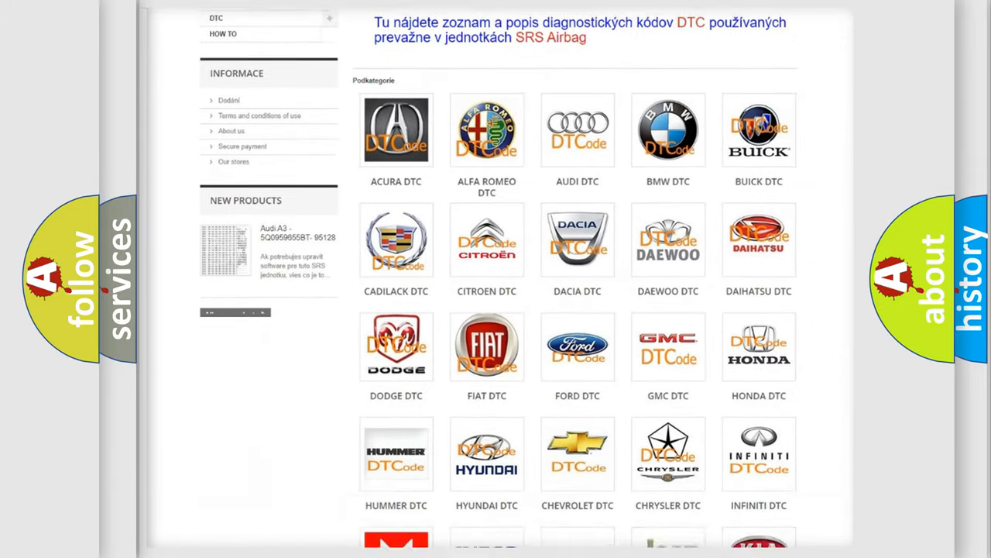
pyautogui.scroll(-3)
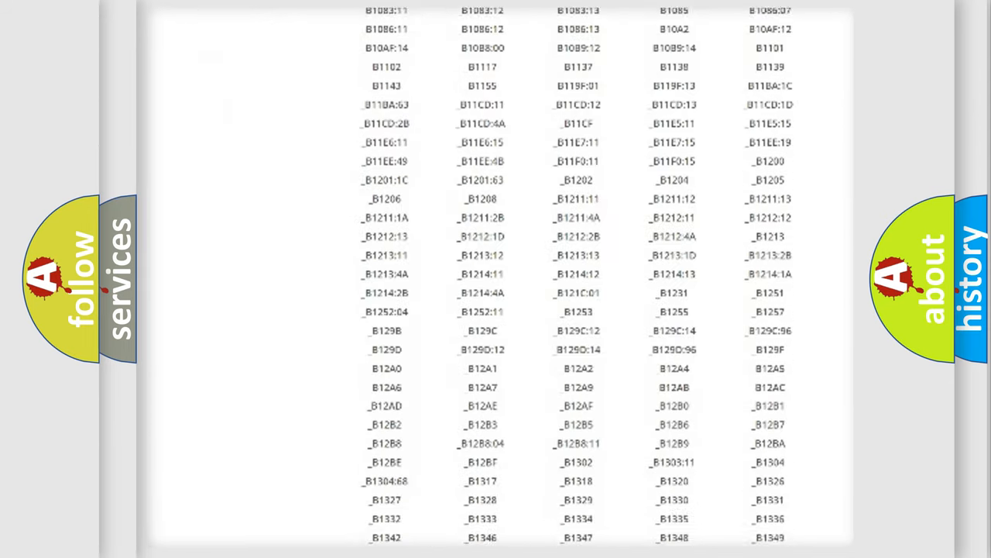
pyautogui.scroll(-3)
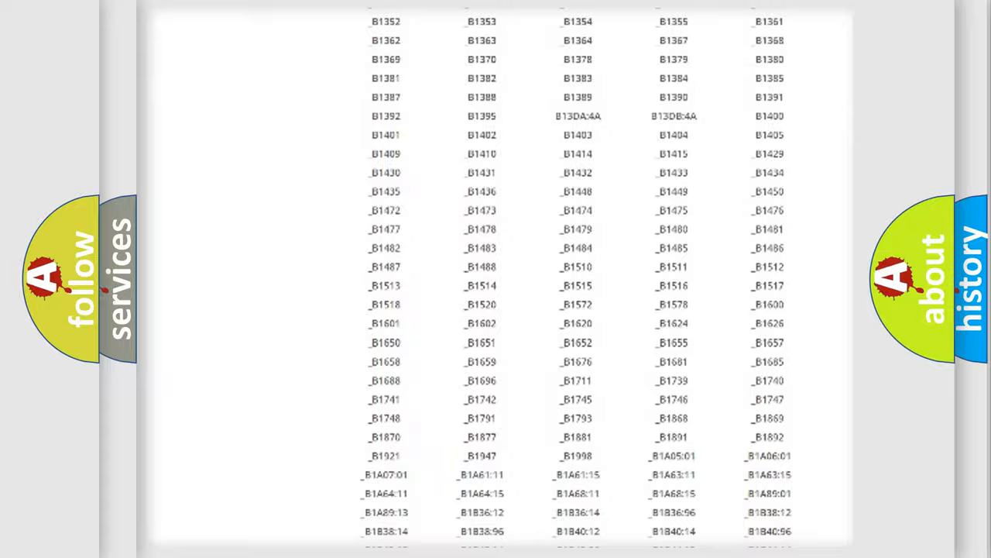